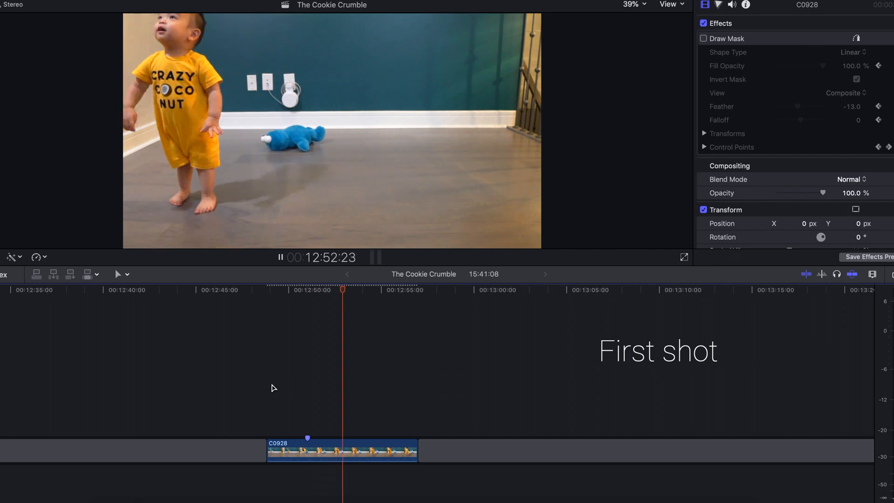
# Duplicate the toddler clip into stacked layers with a 0% freeze frame beneath
pyautogui.moveTo(342, 451); pyautogui.dragTo(286, 479)
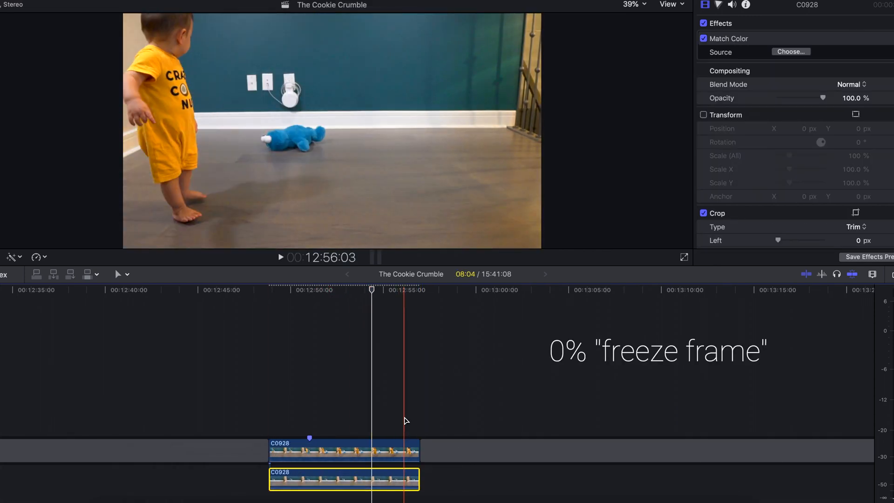
pyautogui.click(342, 451)
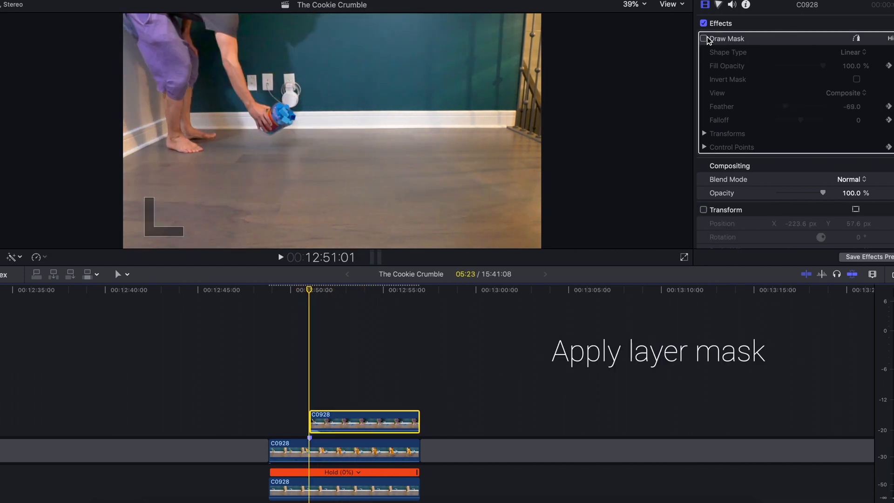
# Enable Draw Mask on the block-placing clip and preview the softened composite
pyautogui.click(703, 38)
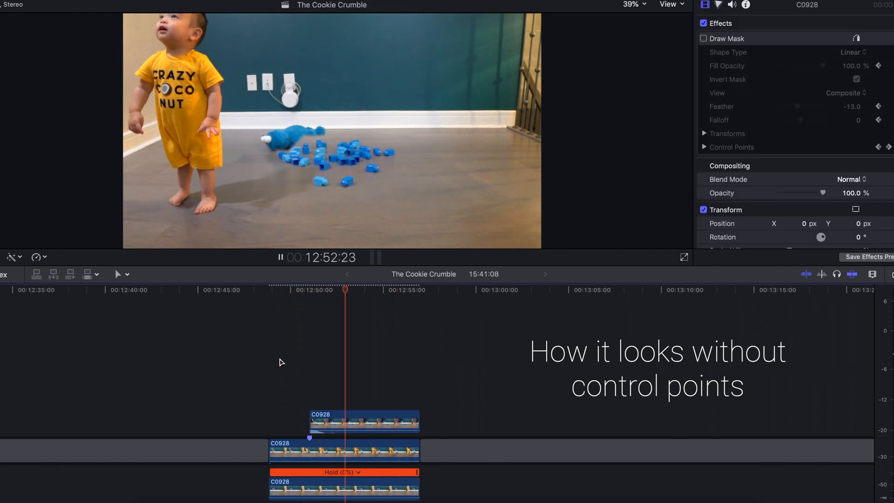
pyautogui.click(704, 38)
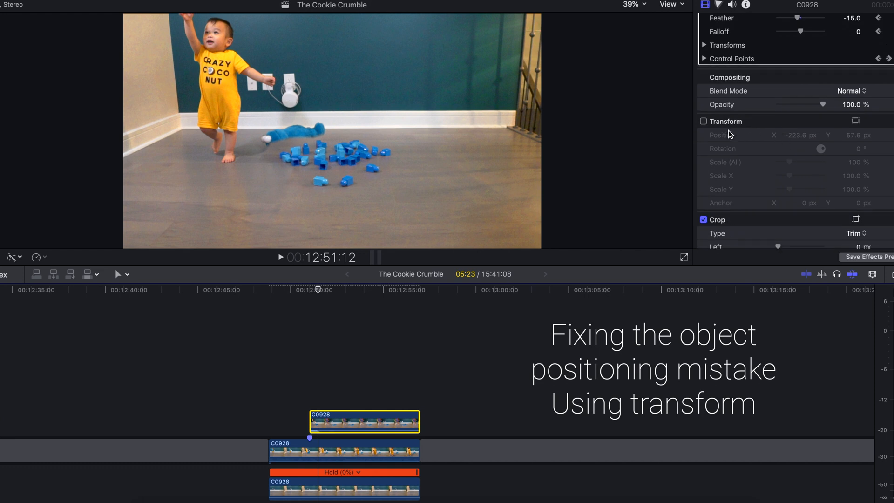
# Apply Transform Position X -223.6 px, Y 57.6 px to the block layer, toggling to compare
pyautogui.click(703, 121)
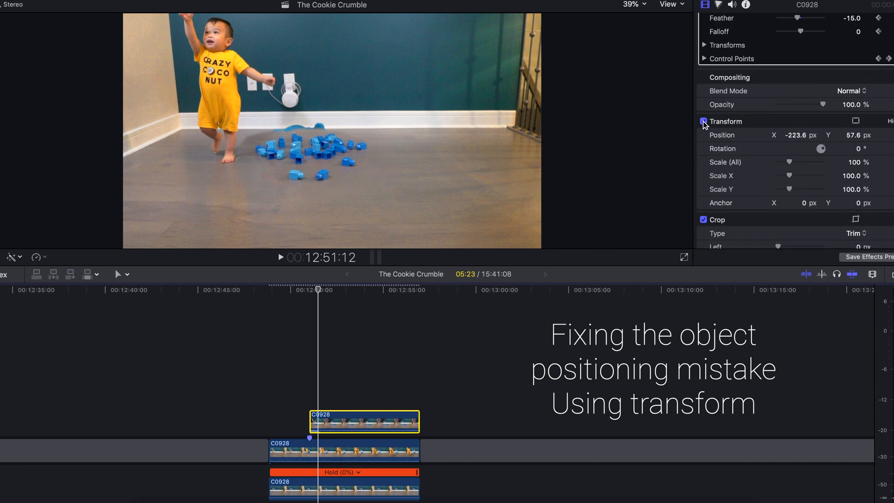
pyautogui.click(704, 121)
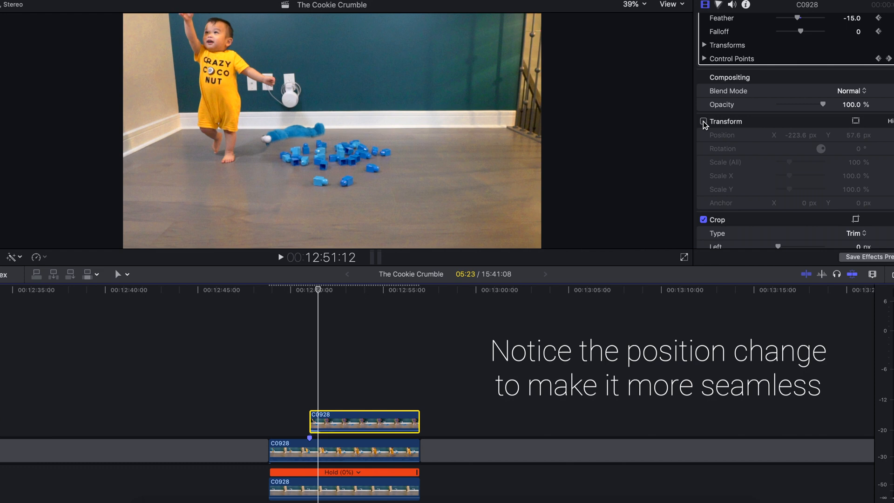
pyautogui.click(704, 121)
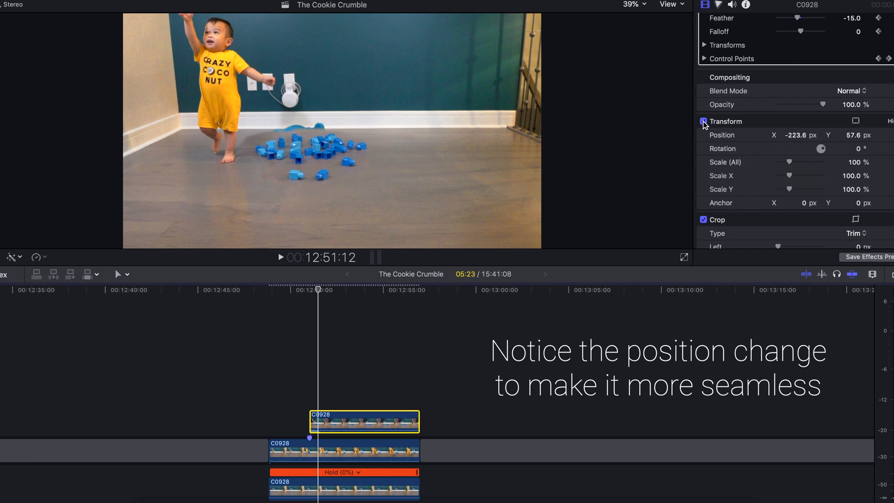
pyautogui.click(704, 121)
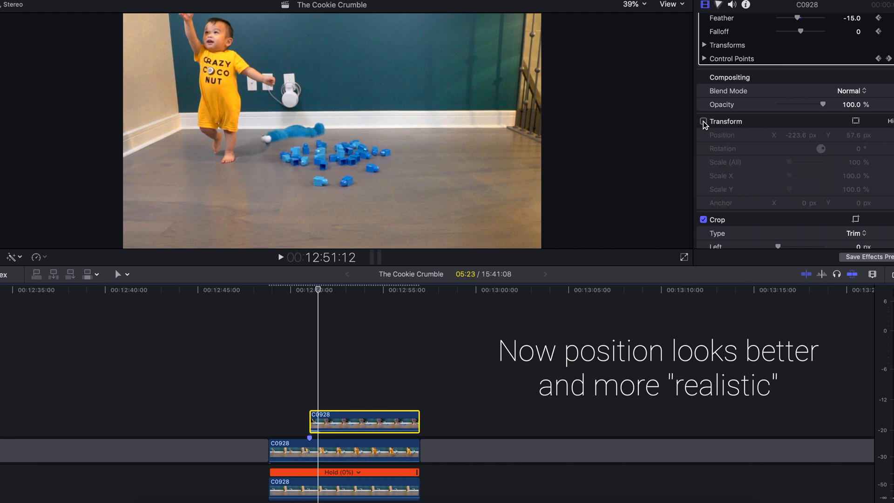
pyautogui.click(704, 121)
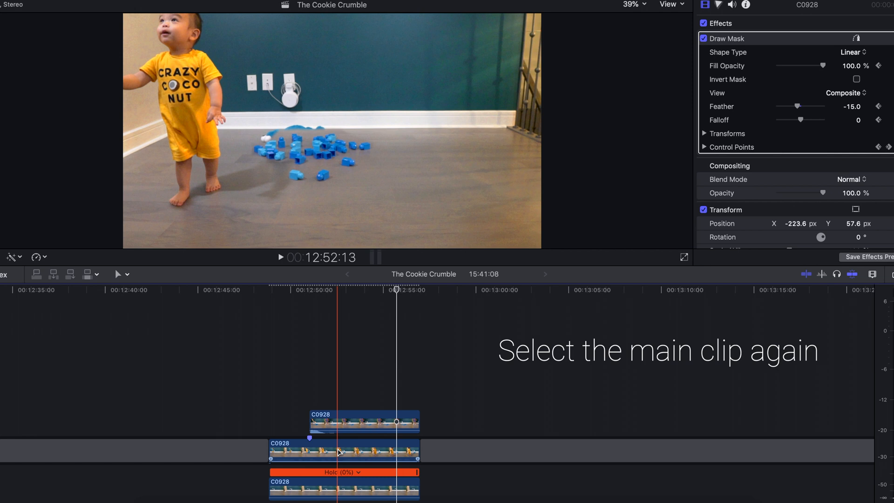
# Select the main toddler clip and enable its own Draw Mask
pyautogui.click(342, 450)
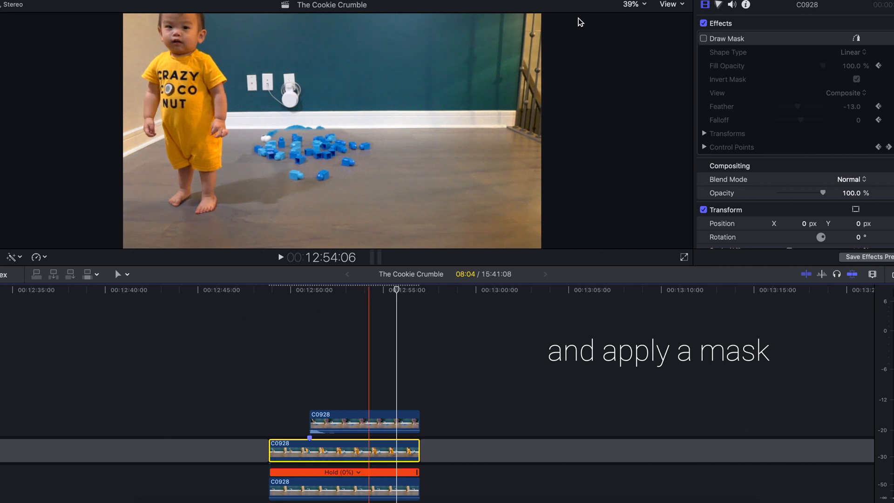
pyautogui.click(703, 38)
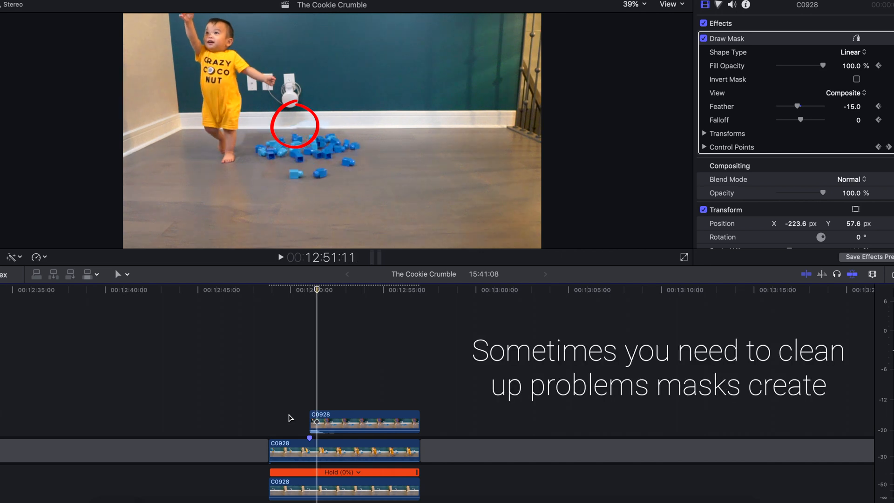
# Connect a masked freeze-frame copy above the stack as an inverted, feathered fake shadow
pyautogui.click(280, 257)
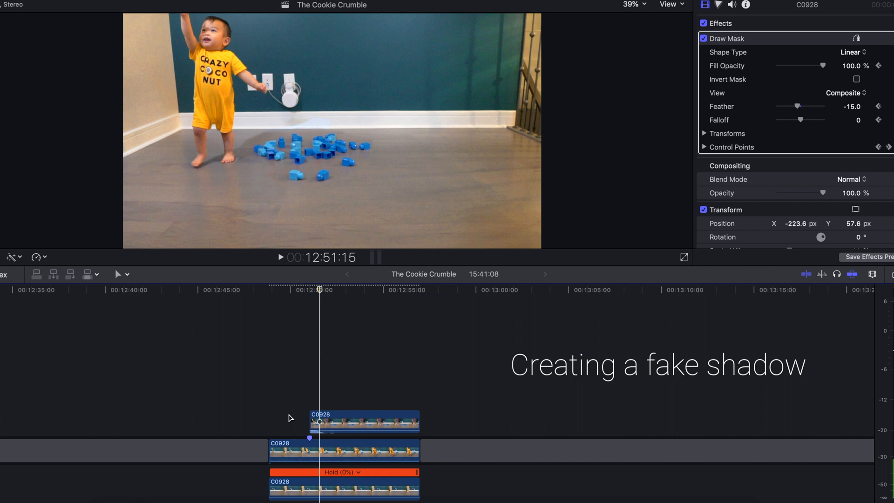
pyautogui.click(856, 80)
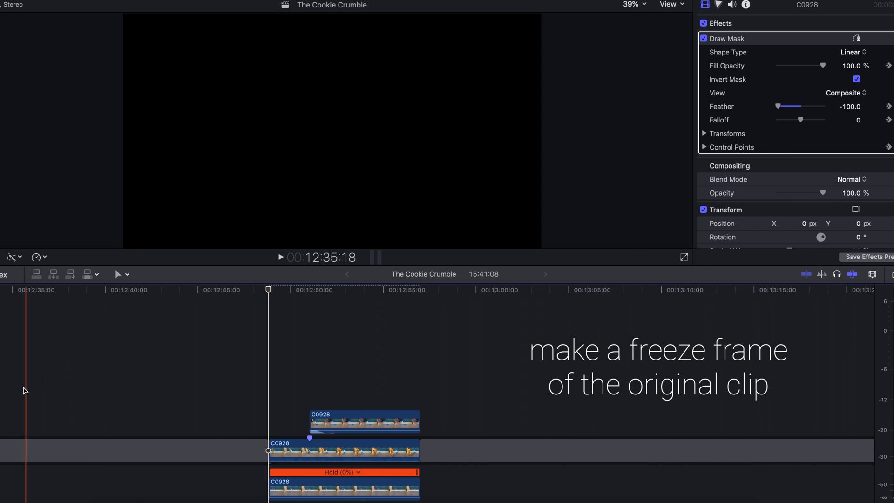
pyautogui.click(365, 392)
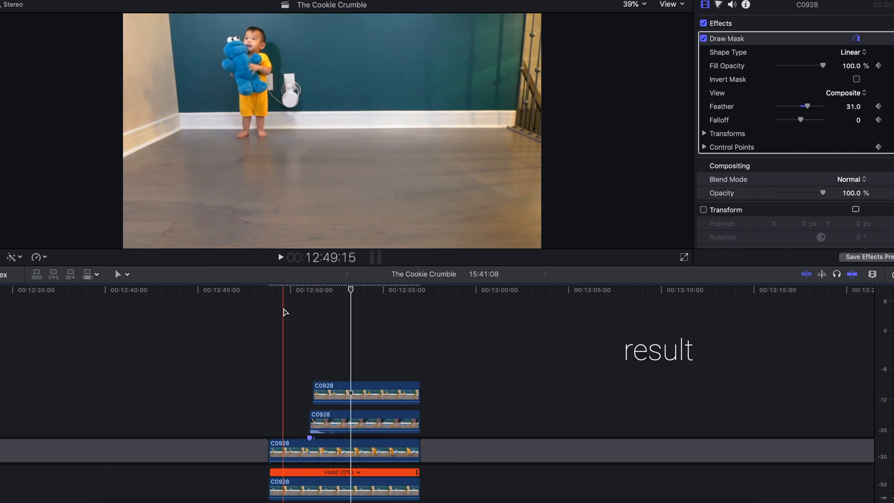
# Connect a fourth clip copy on top and enable Draw Mask around the blue blocks
pyautogui.click(855, 79)
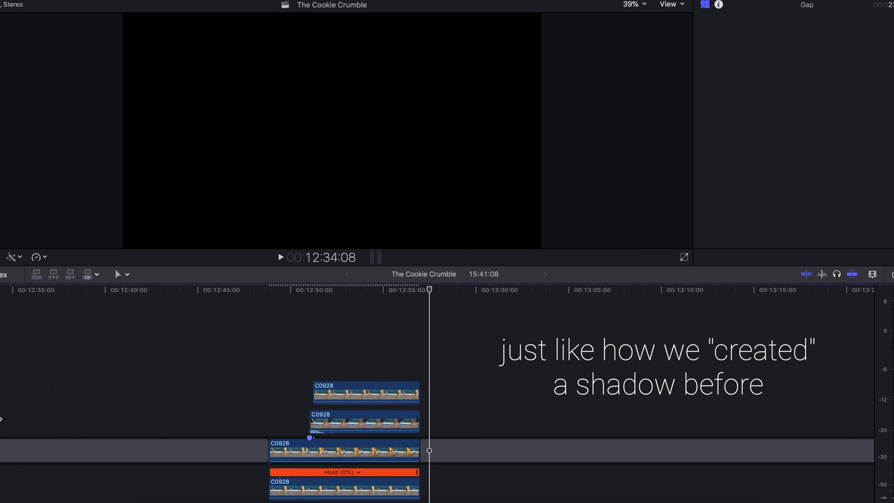
pyautogui.click(369, 363)
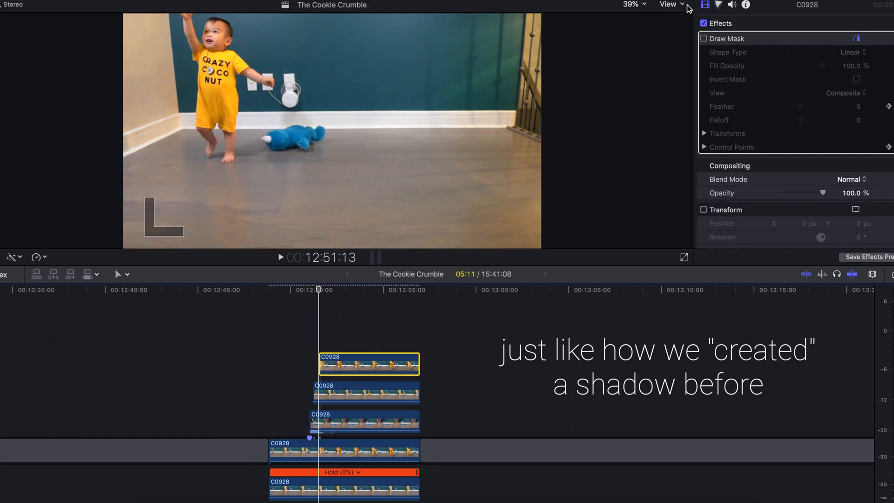
pyautogui.click(704, 39)
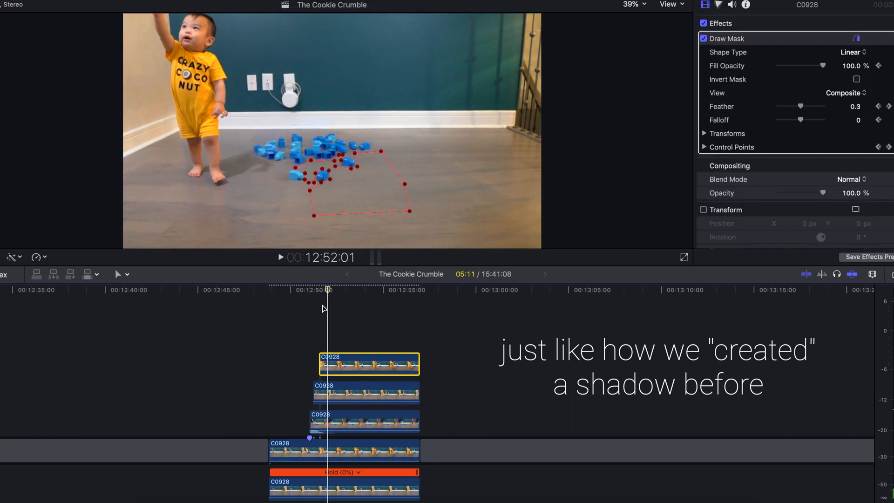